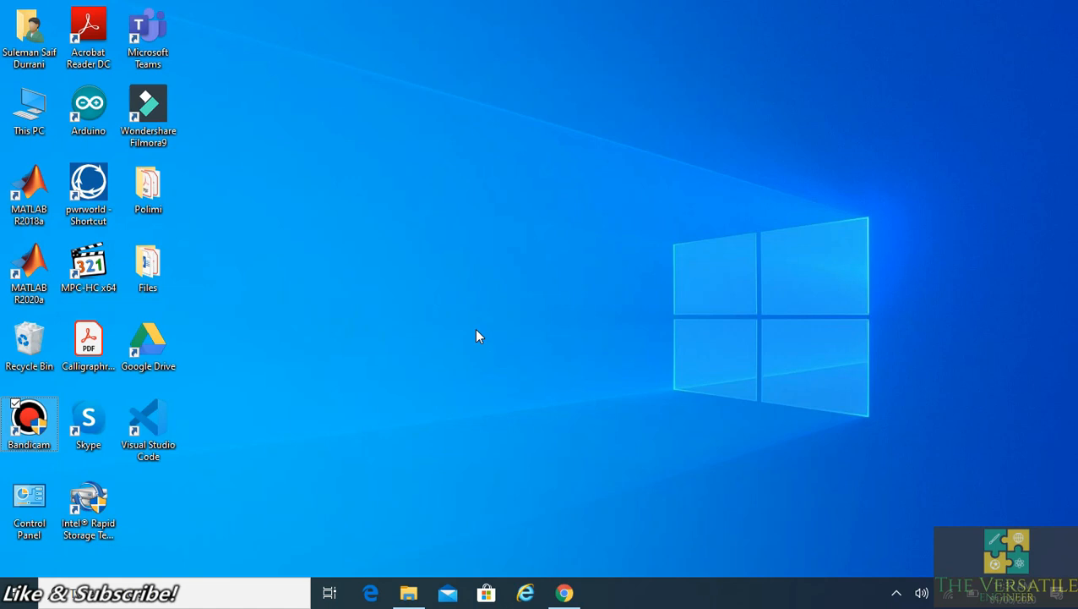
{"action": "mouse_move", "coordinate": [470, 335]}
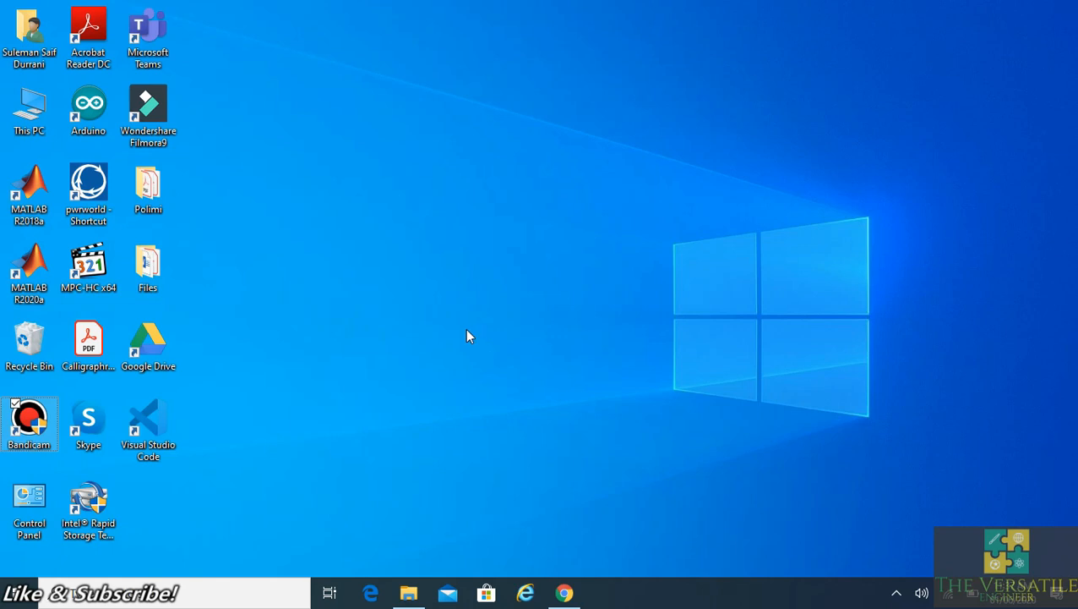
{"action": "mouse_move", "coordinate": [297, 246]}
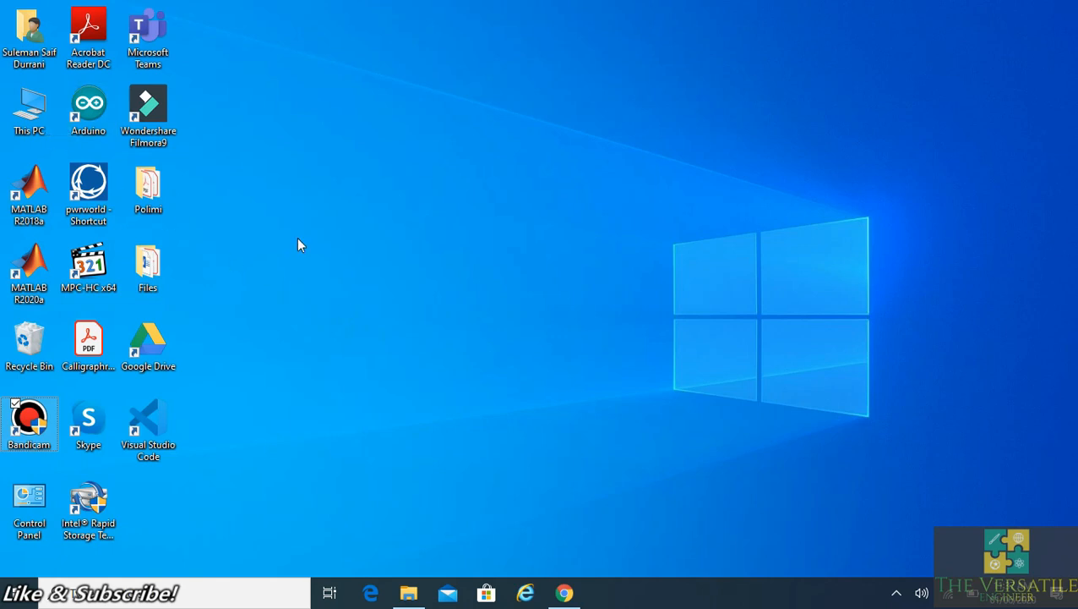
{"action": "mouse_move", "coordinate": [350, 556]}
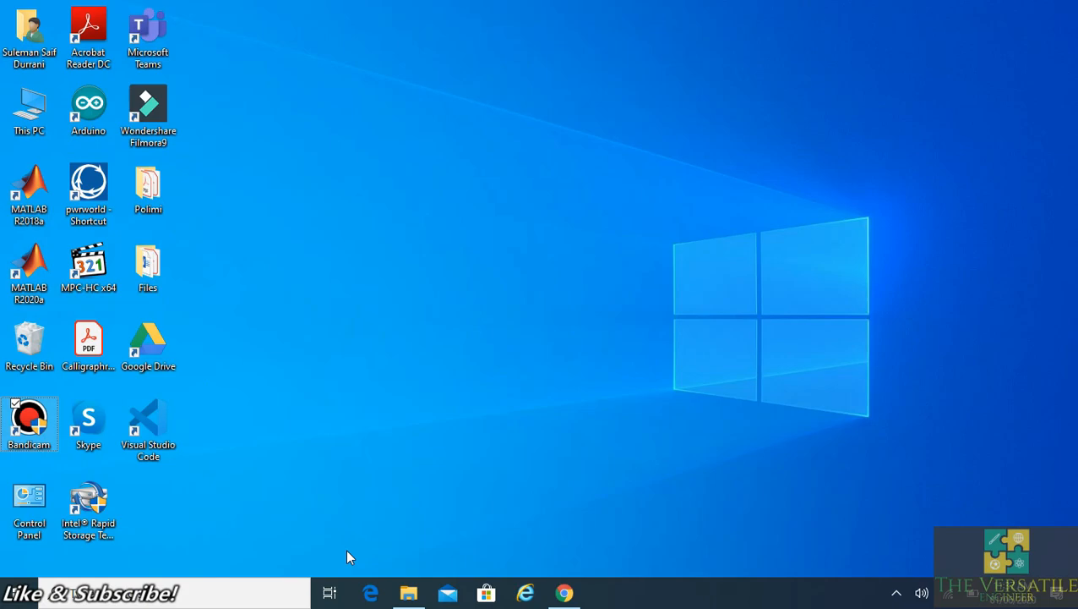
Create a 'versatile engineer' folder in C:\Program Files, confirming the access-denied prompt.
{"action": "left_click", "coordinate": [409, 591]}
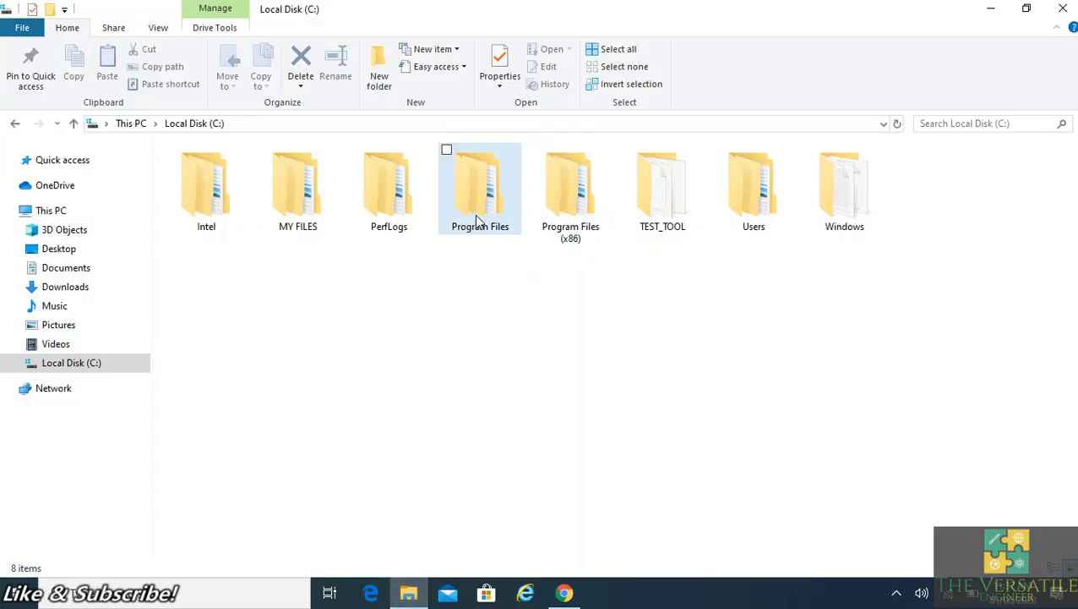
{"action": "double_click", "coordinate": [480, 186]}
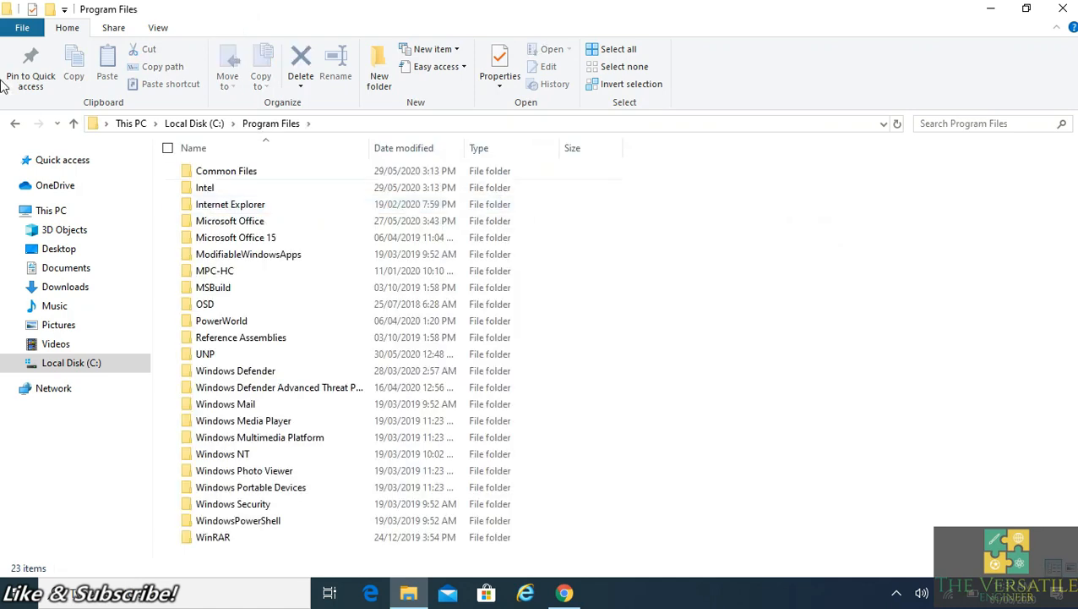
{"action": "mouse_move", "coordinate": [378, 64]}
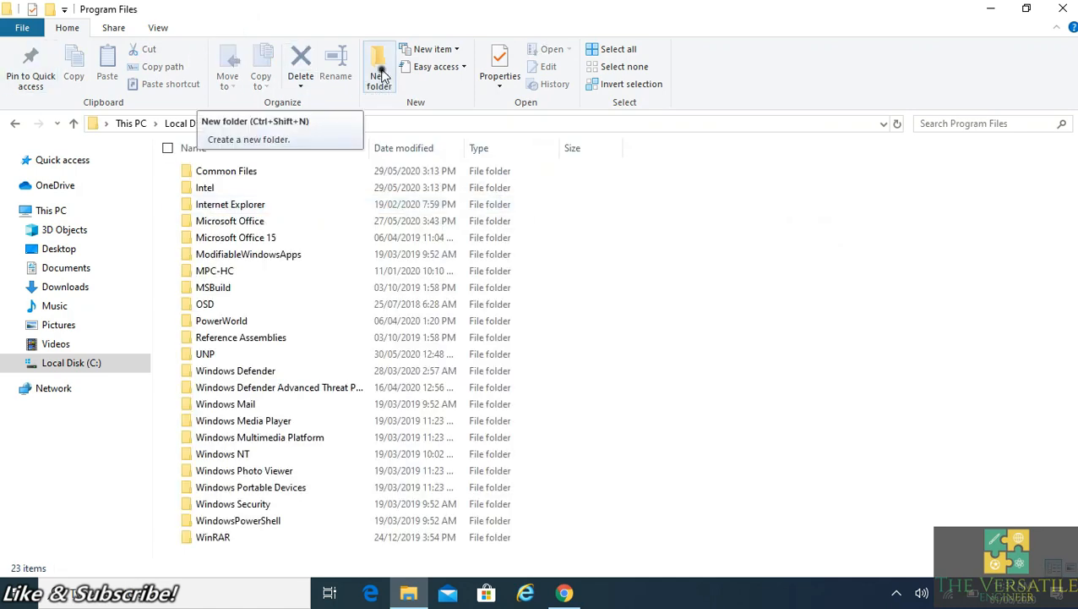
{"action": "left_click", "coordinate": [379, 76]}
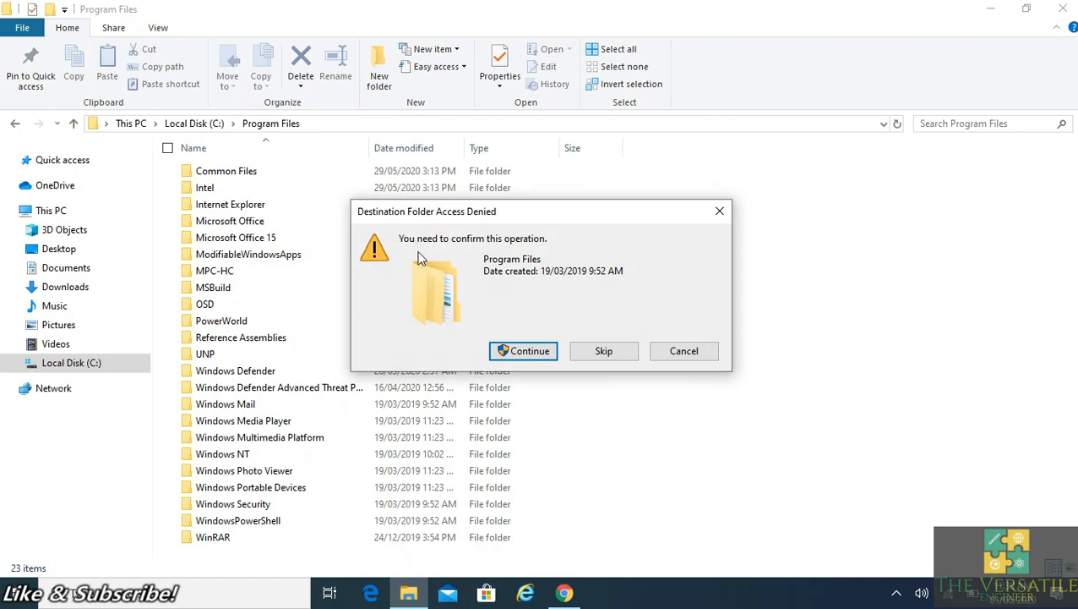
{"action": "mouse_move", "coordinate": [351, 220]}
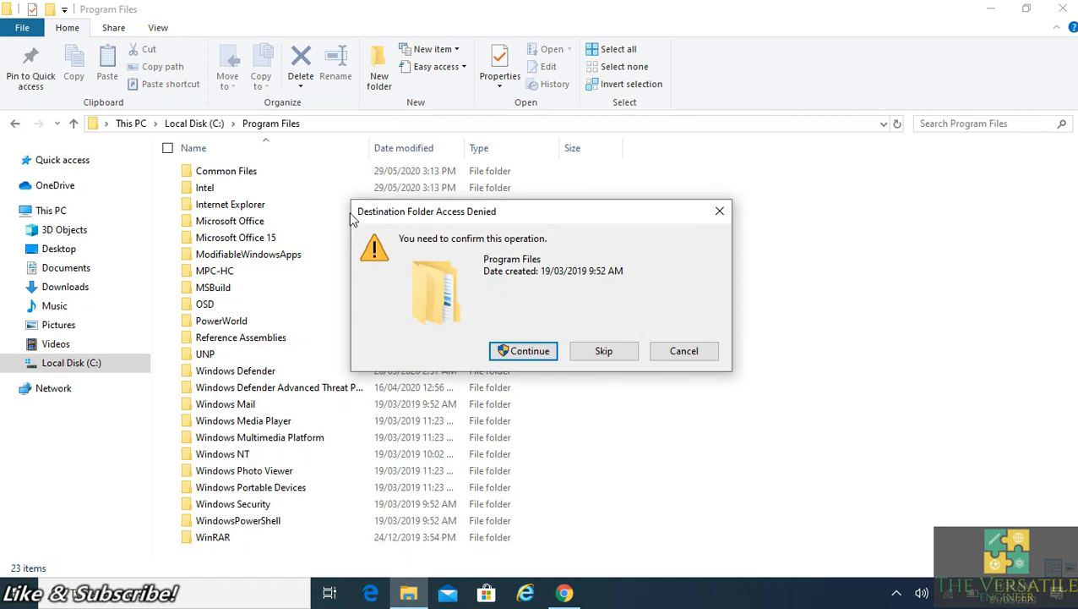
{"action": "mouse_move", "coordinate": [517, 298]}
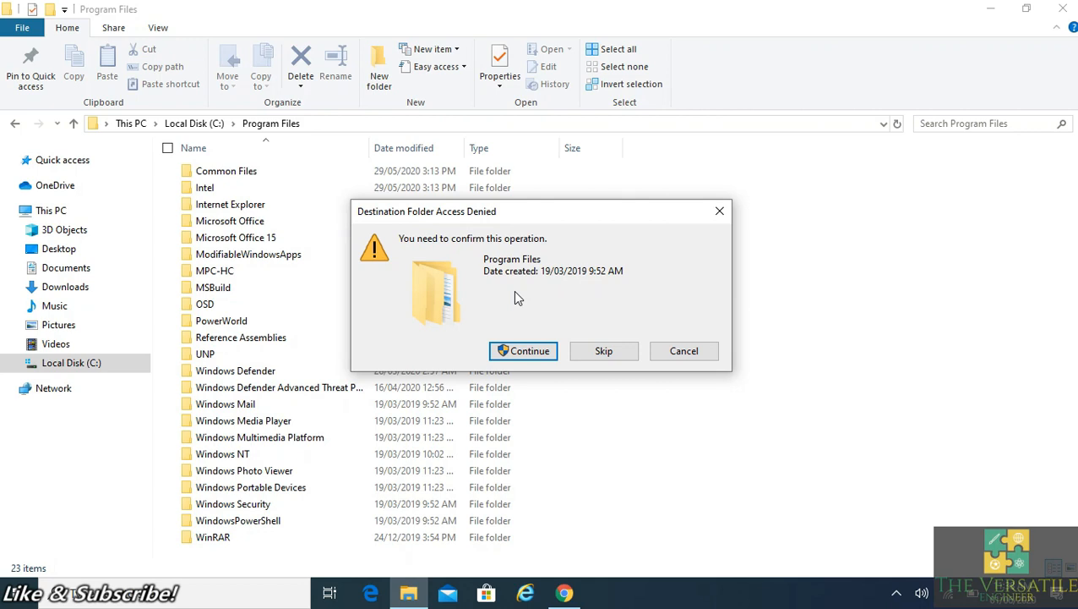
{"action": "mouse_move", "coordinate": [463, 251]}
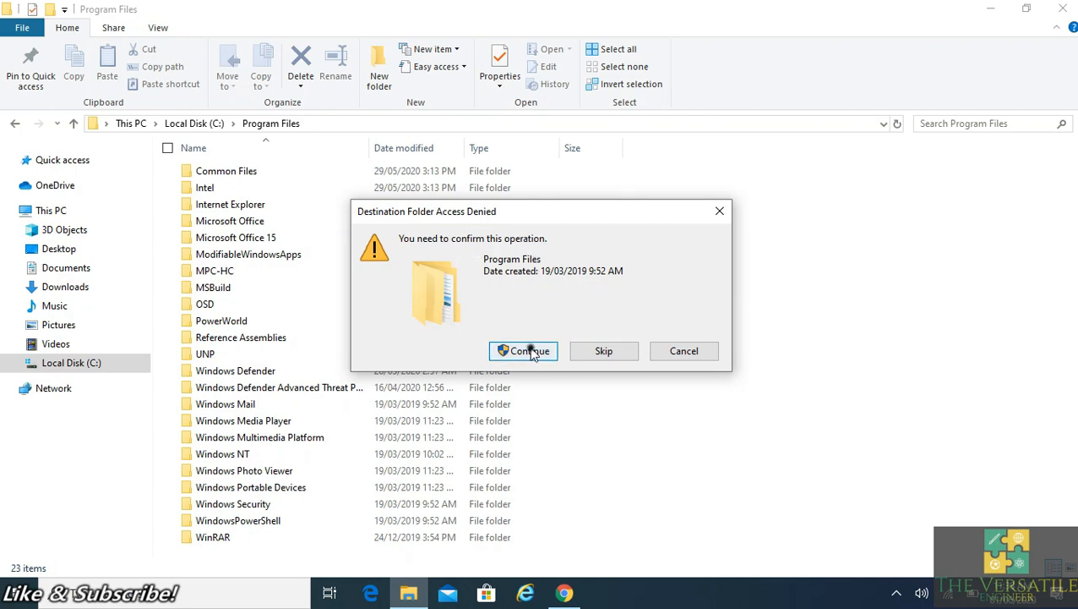
{"action": "left_click", "coordinate": [524, 350]}
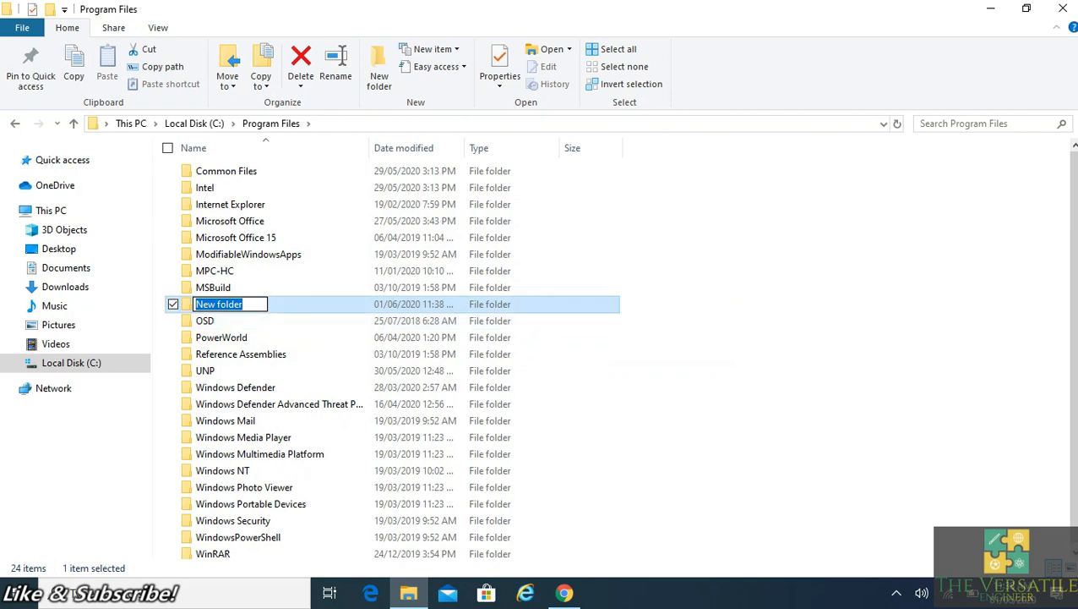
{"action": "type", "text": "versatile engineer"}
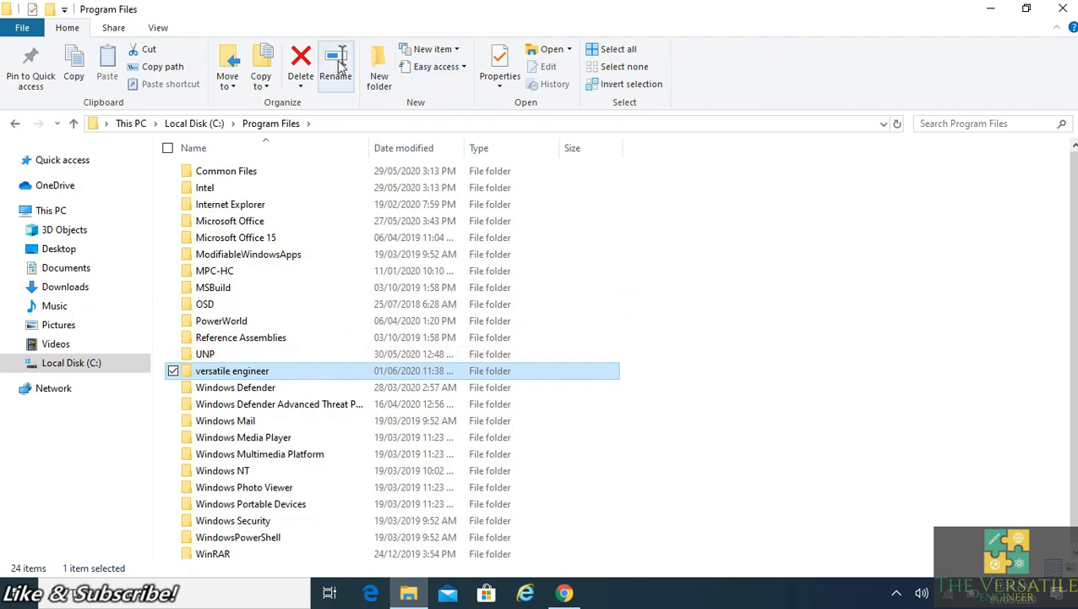
{"action": "mouse_move", "coordinate": [301, 64]}
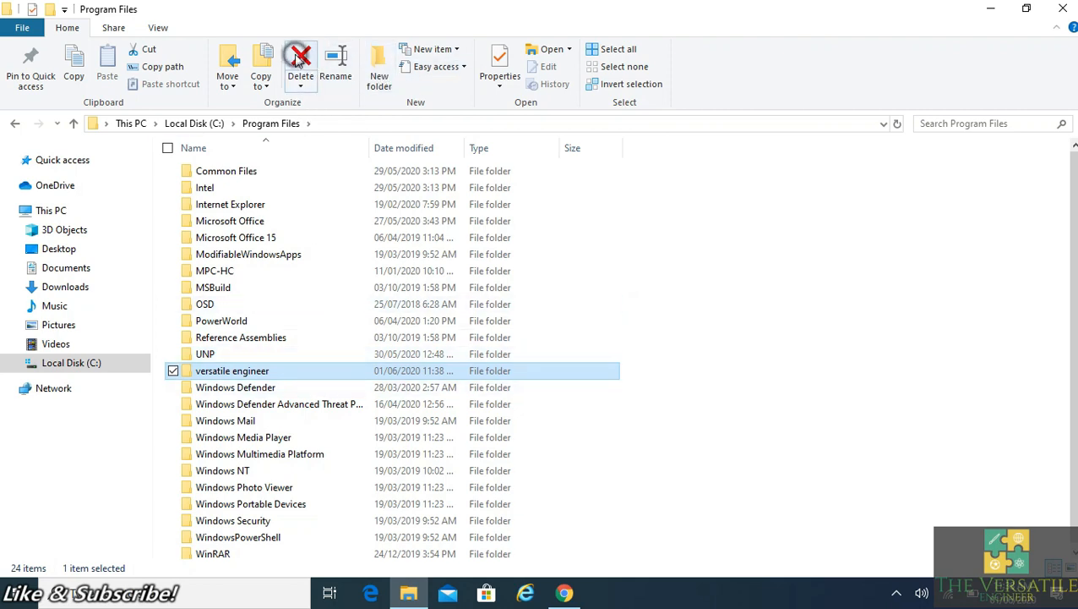
Delete the 'versatile engineer' folder, confirming the access prompt, and minimise the window.
{"action": "left_click", "coordinate": [301, 64]}
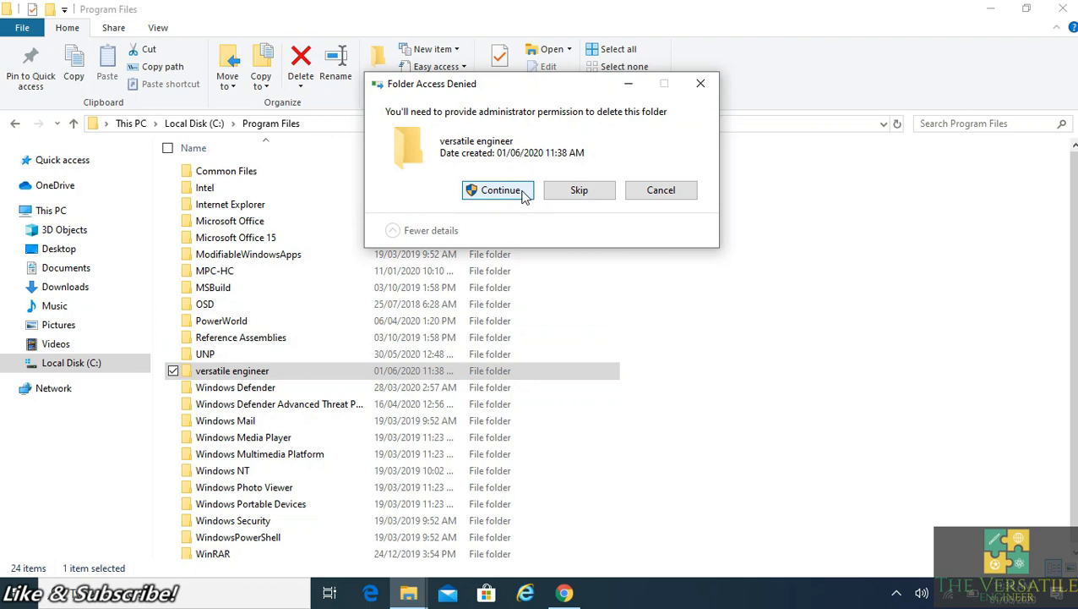
{"action": "left_click", "coordinate": [497, 189]}
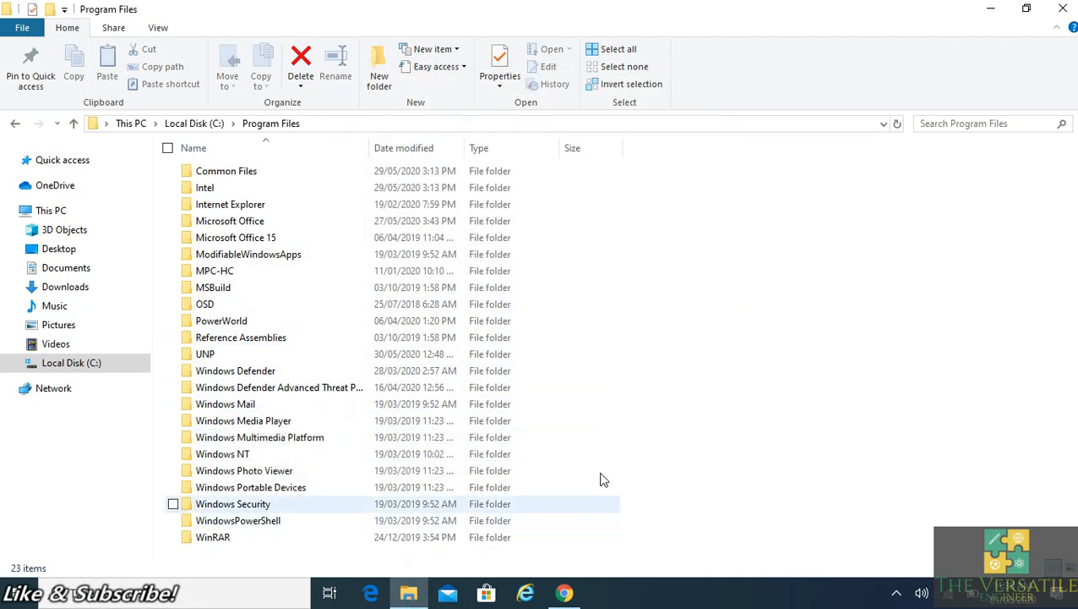
{"action": "mouse_move", "coordinate": [994, 8]}
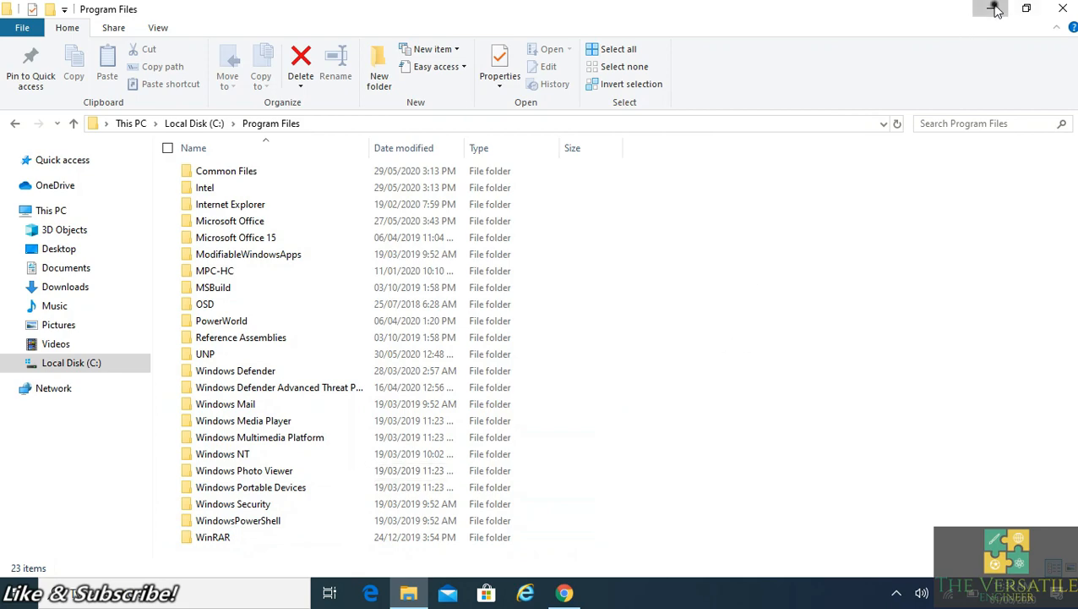
{"action": "left_click", "coordinate": [990, 9]}
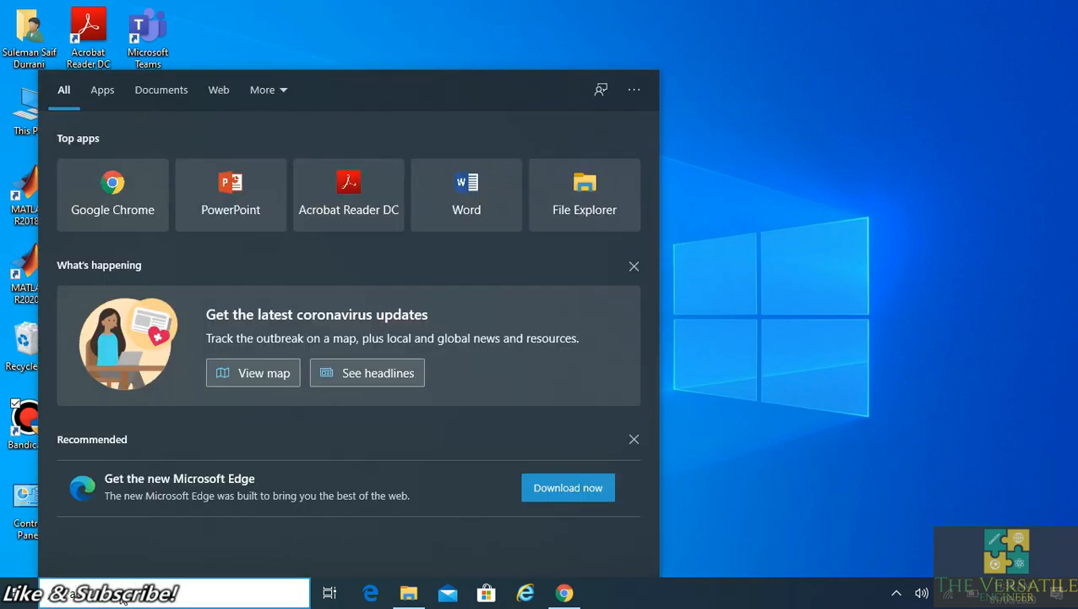
Reach Control Panel's Administrative Tools and select the Local Security Policy shortcut.
{"action": "type", "text": "adm"}
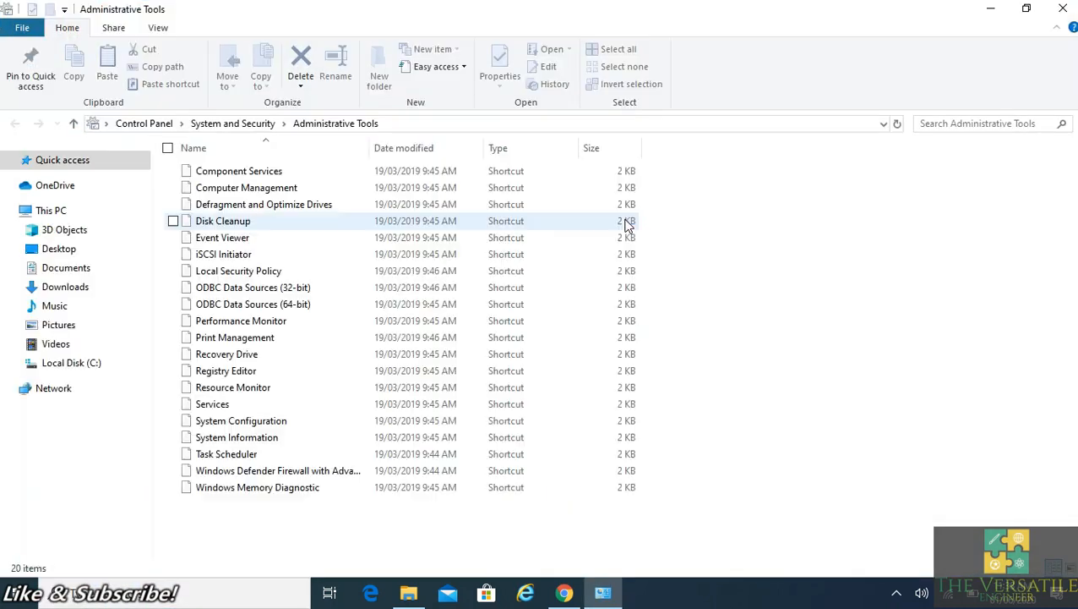
{"action": "mouse_move", "coordinate": [253, 387]}
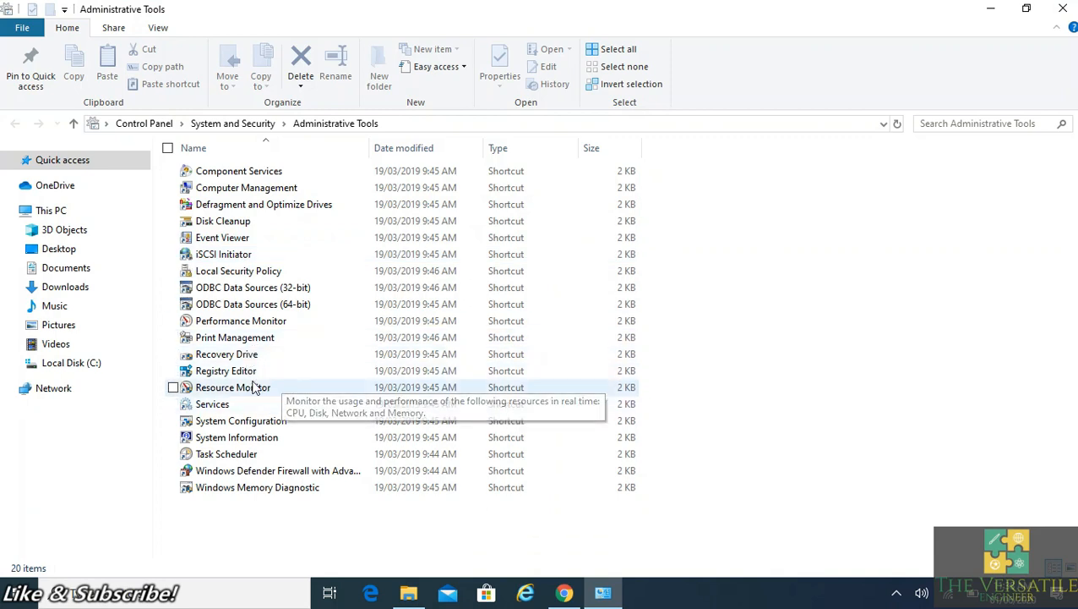
{"action": "mouse_move", "coordinate": [240, 203]}
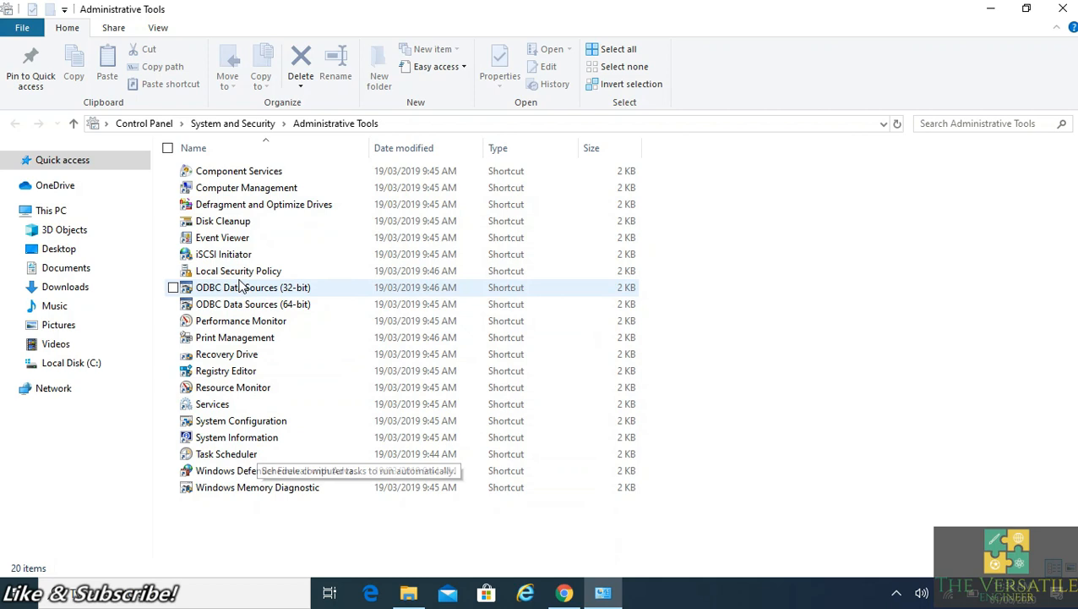
{"action": "left_click", "coordinate": [238, 271]}
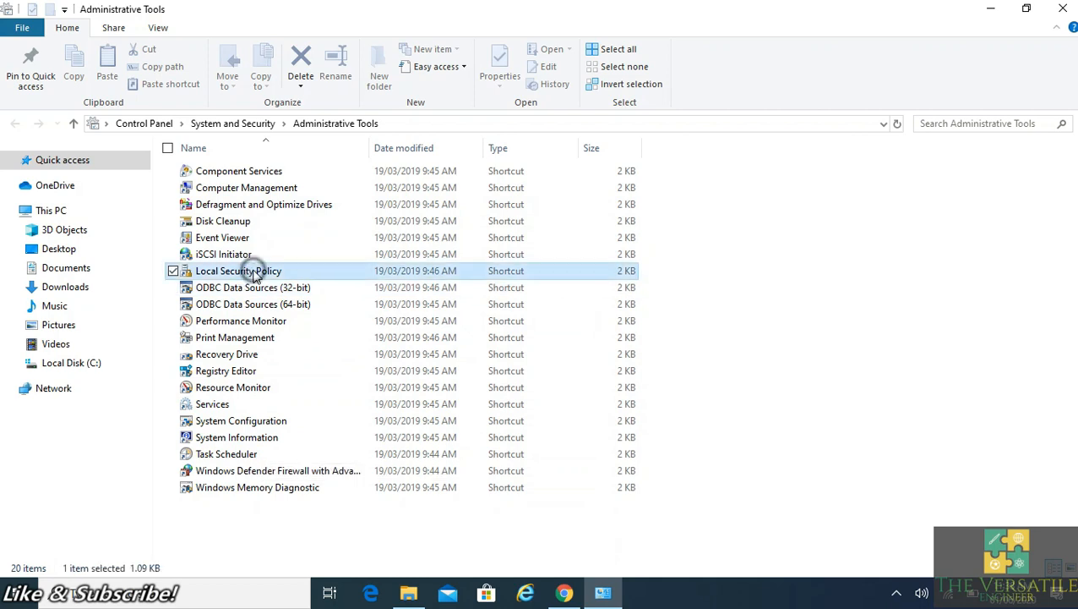
{"action": "left_click", "coordinate": [238, 270]}
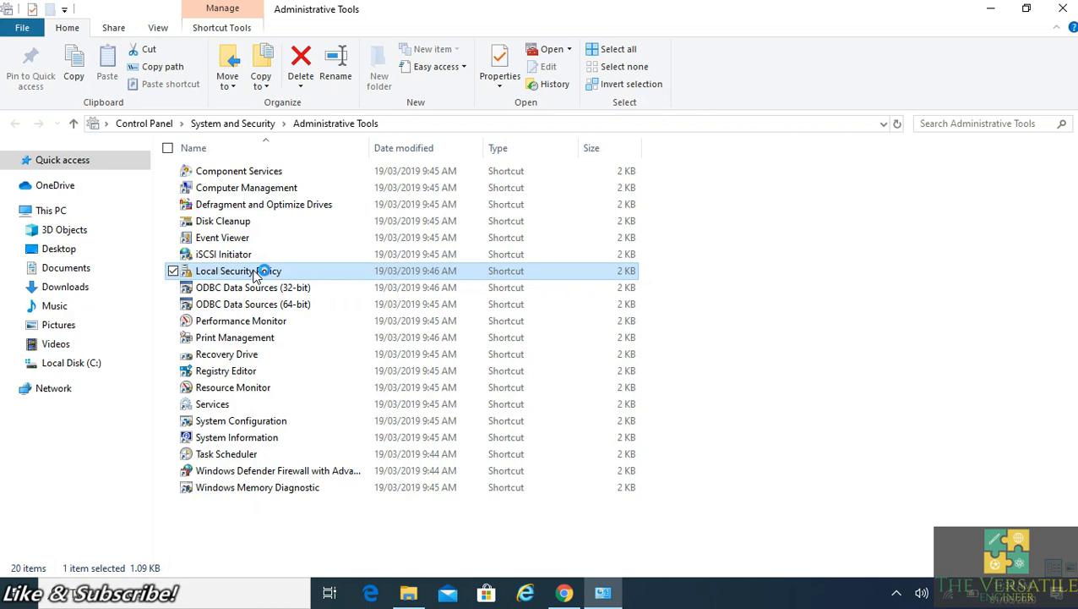
Launch Local Security Policy and show Security Options scrolled to the User Account Control entries.
{"action": "double_click", "coordinate": [239, 270]}
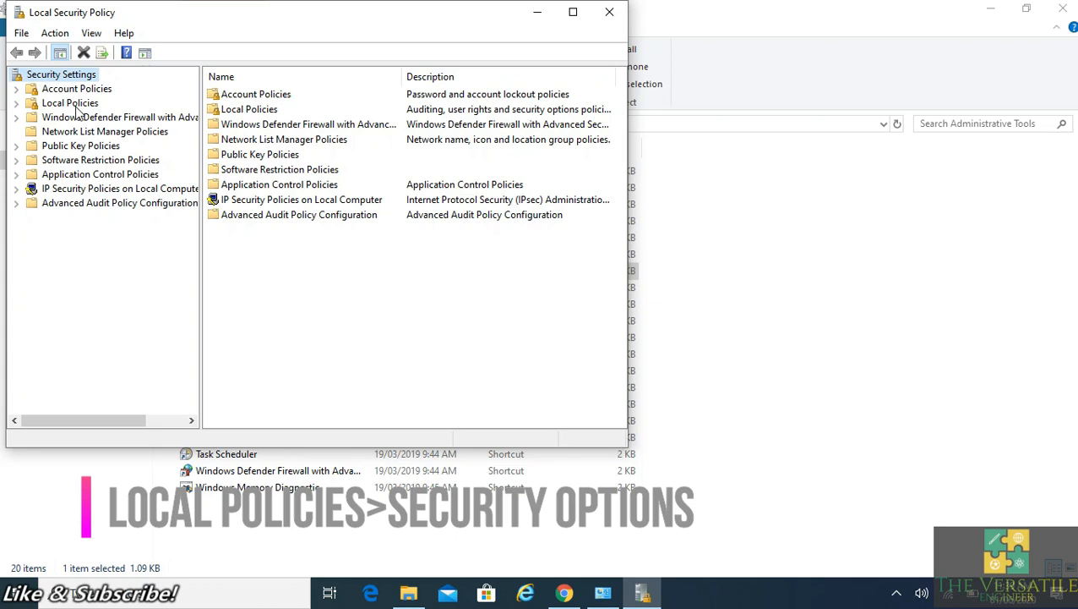
{"action": "mouse_move", "coordinate": [18, 112]}
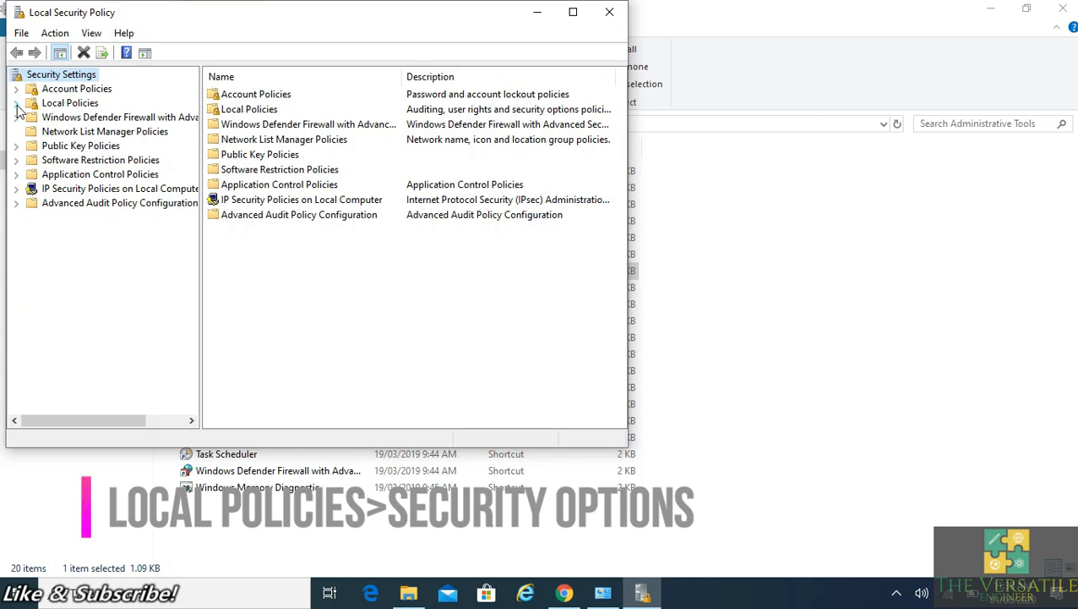
{"action": "left_click", "coordinate": [16, 103]}
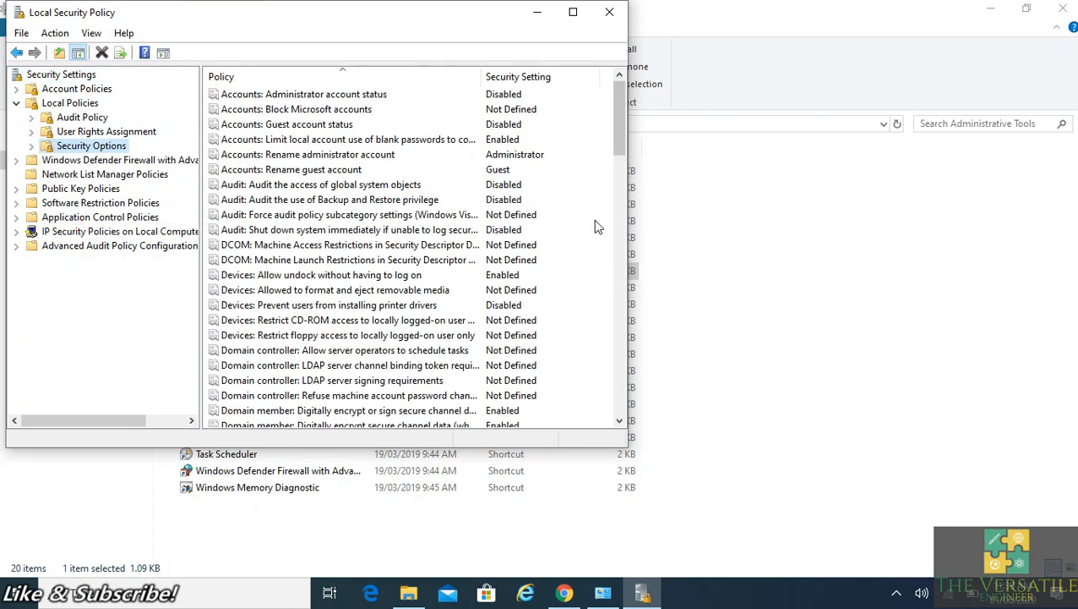
{"action": "scroll", "scroll_direction": "down", "scroll_amount": 3}
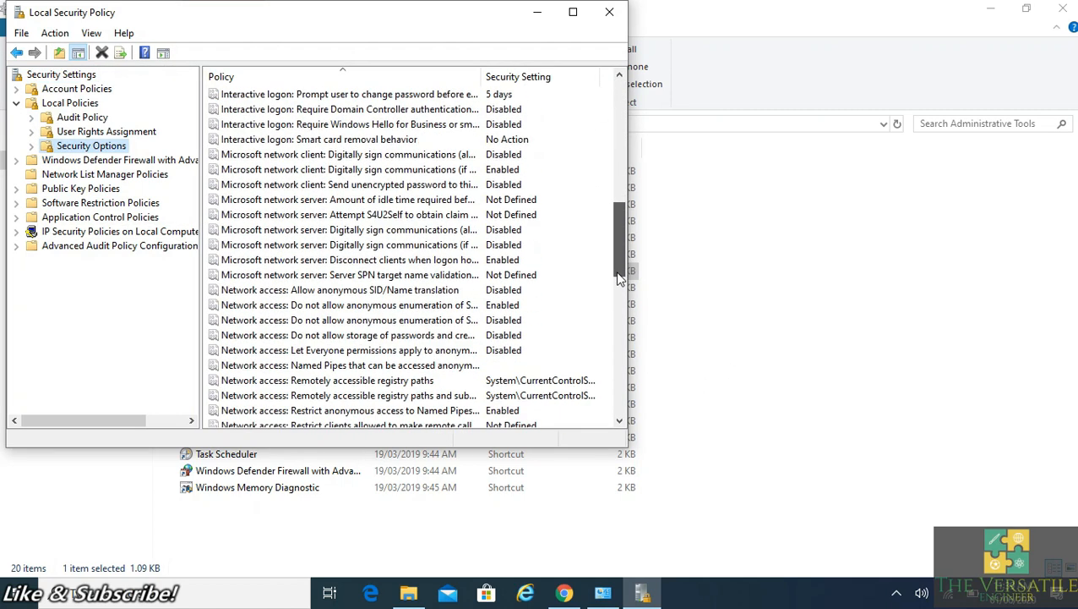
{"action": "scroll", "scroll_direction": "down", "scroll_amount": 3}
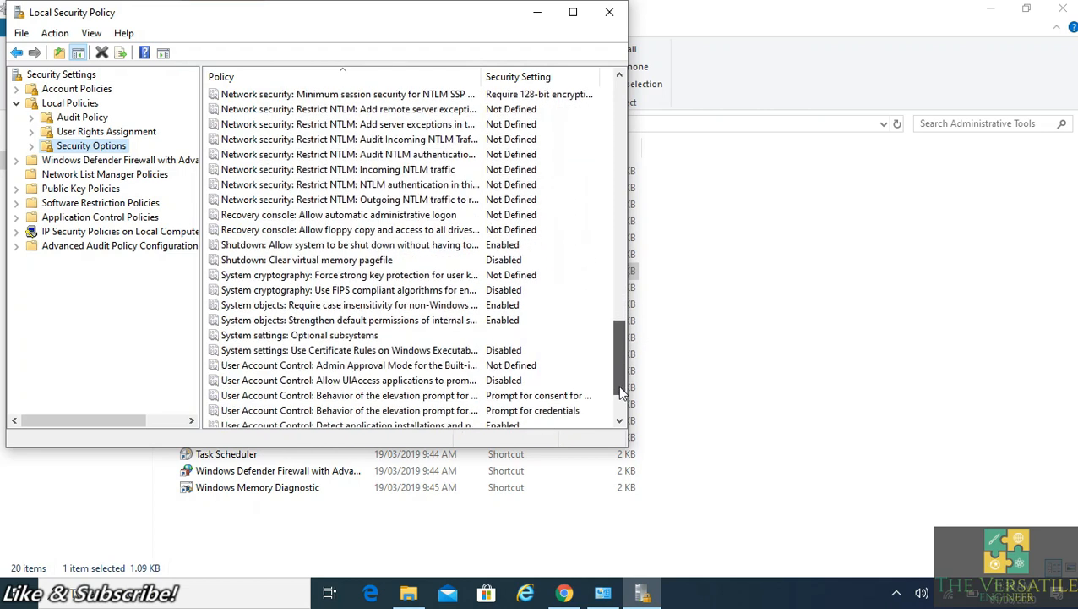
{"action": "scroll", "scroll_direction": "down", "scroll_amount": 3}
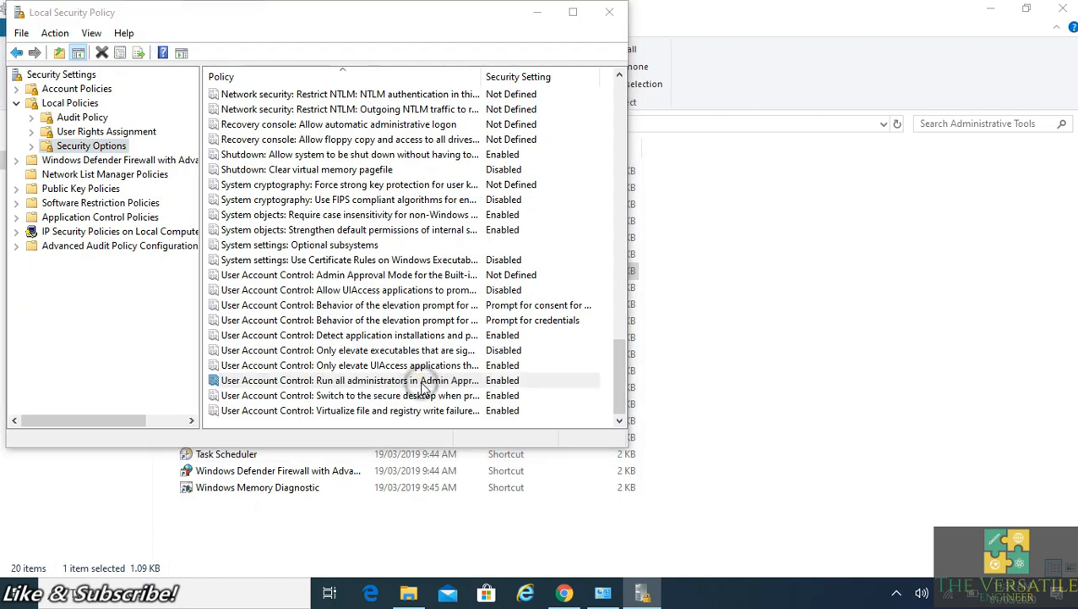
Set 'Run all administrators in Admin Approval Mode' to Disabled, apply it and close Local Security Policy.
{"action": "double_click", "coordinate": [348, 378]}
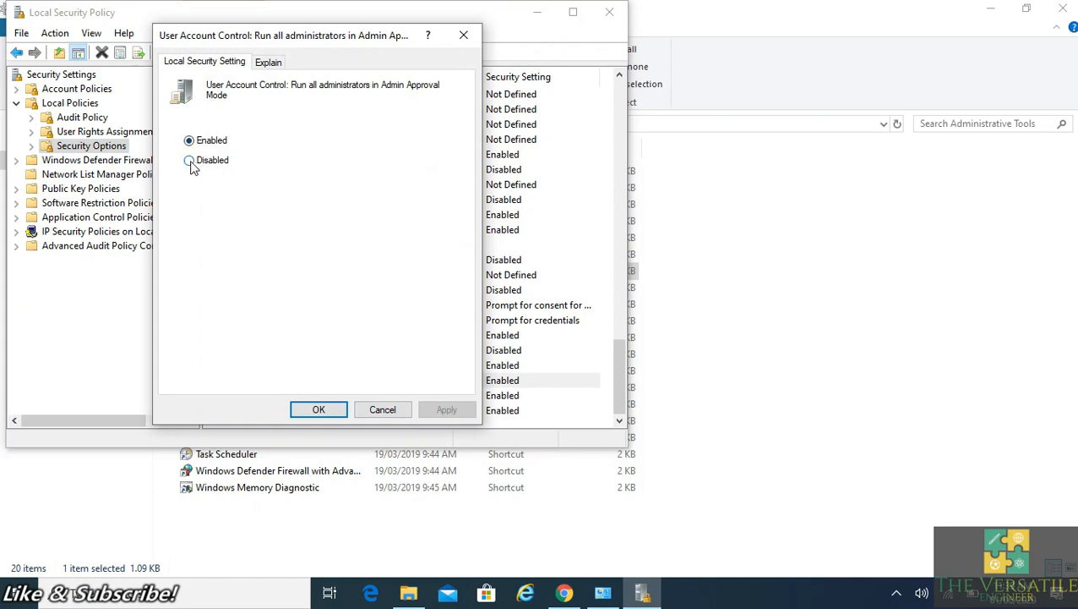
{"action": "left_click", "coordinate": [189, 161]}
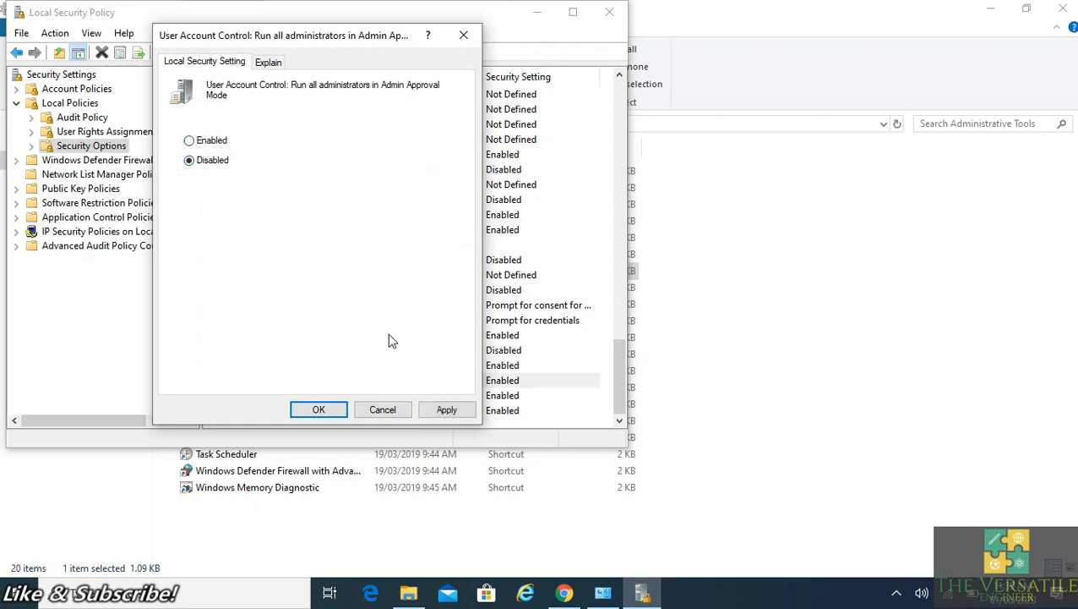
{"action": "left_click", "coordinate": [446, 409]}
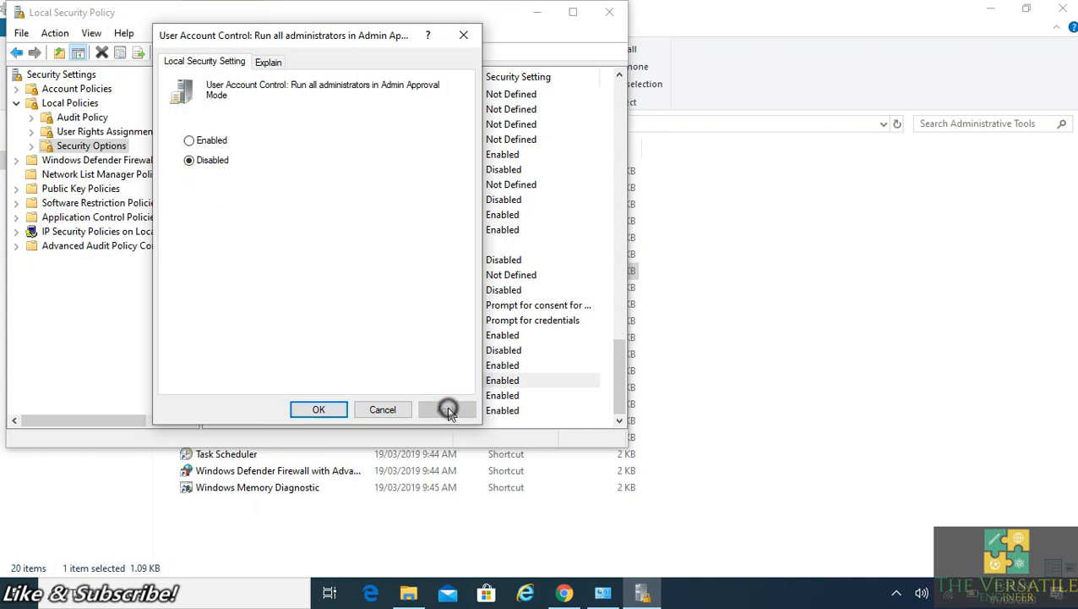
{"action": "left_click", "coordinate": [318, 409]}
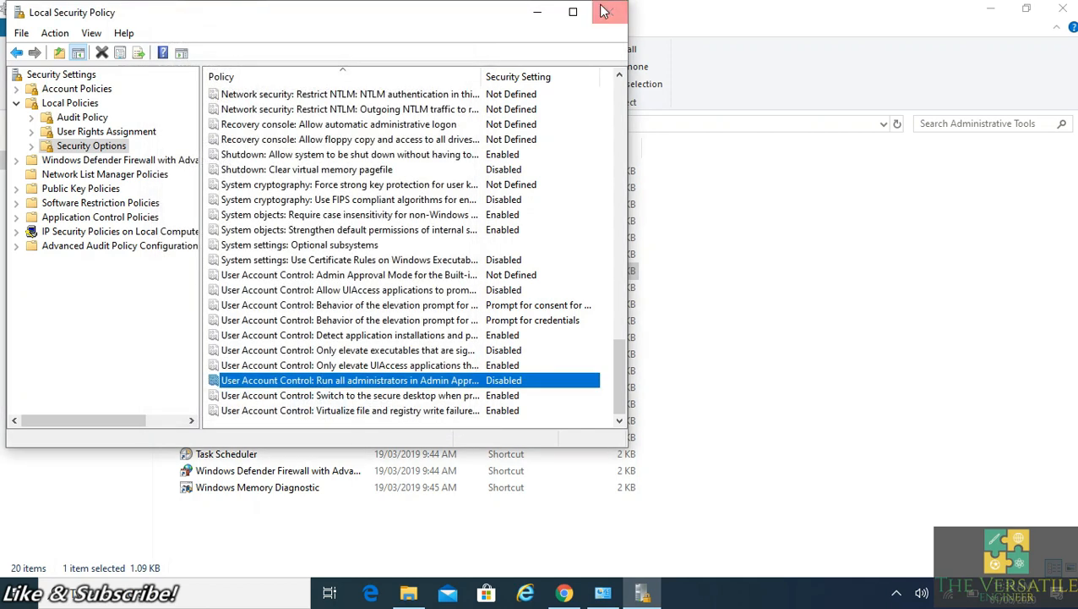
{"action": "left_click", "coordinate": [612, 12]}
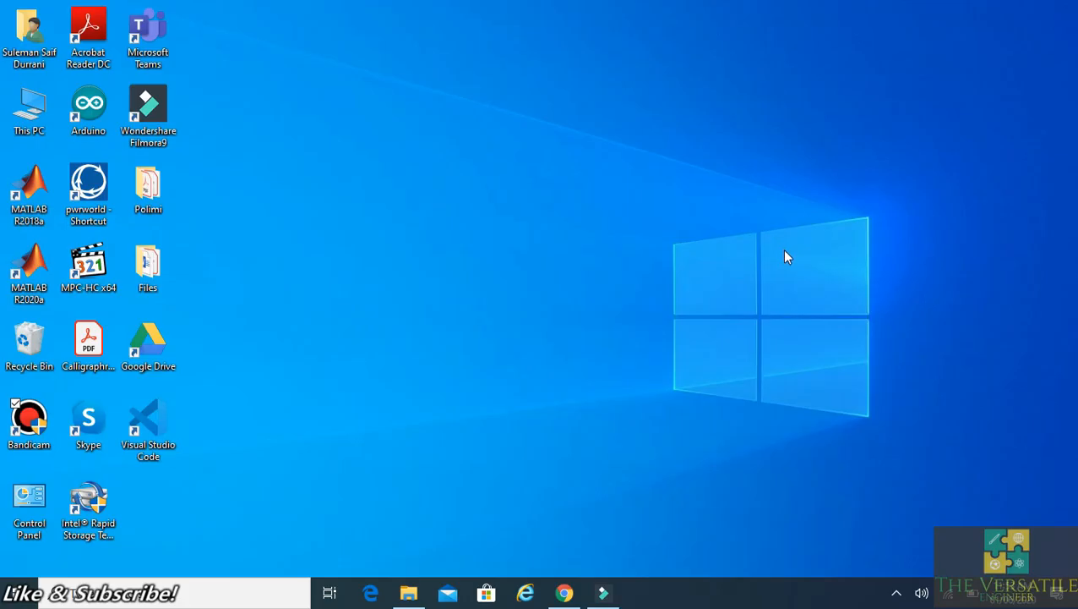
Bring up a File Explorer window on the C: drive from the taskbar.
{"action": "left_click", "coordinate": [30, 110]}
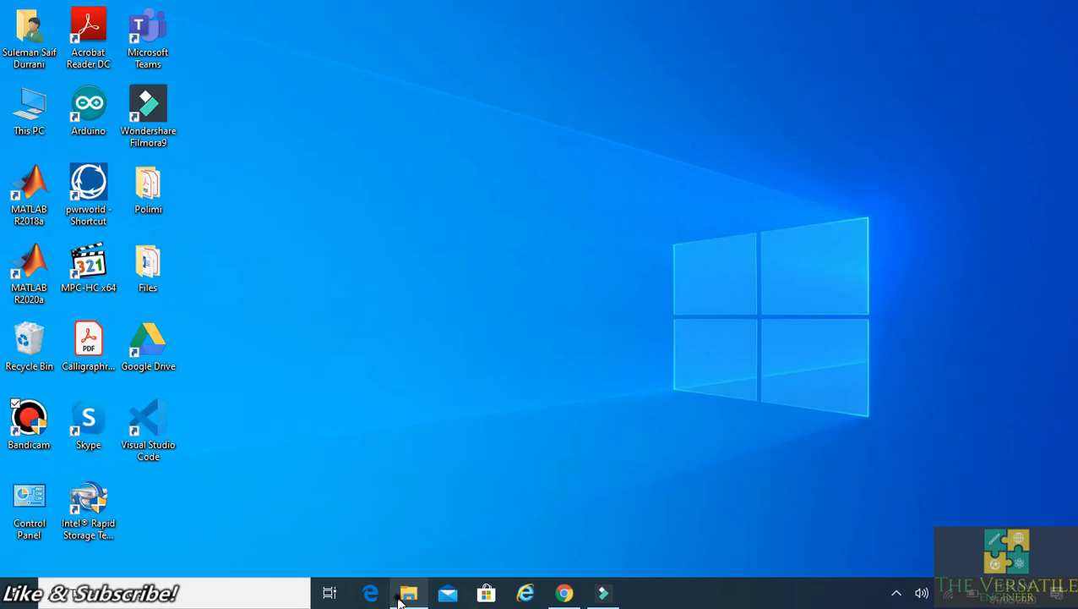
{"action": "left_click", "coordinate": [409, 592]}
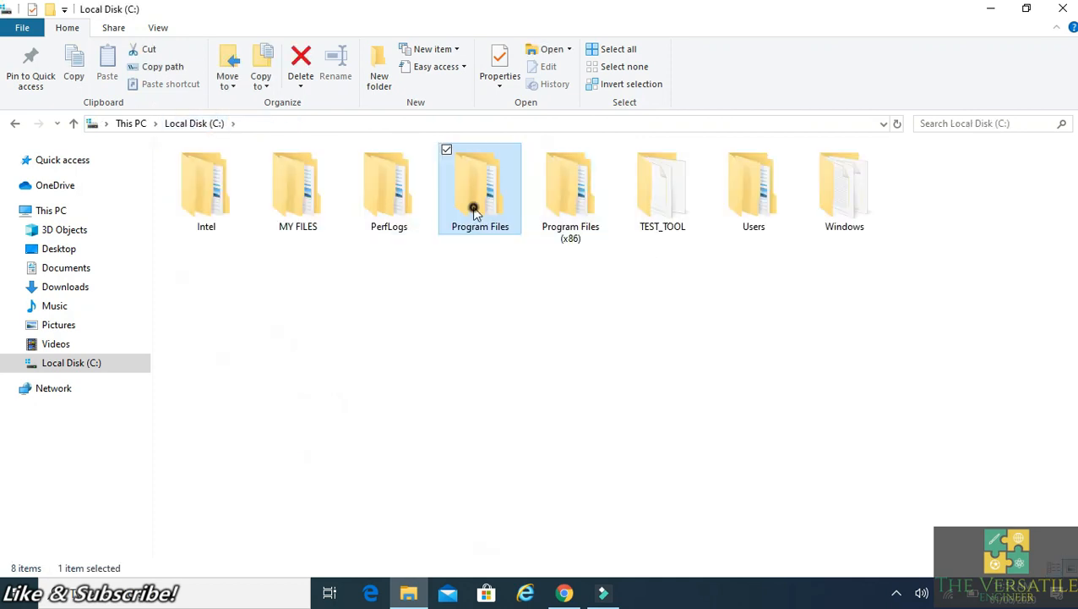
Create a 'versatile engg' folder in Program Files and delete it again with no permission prompt.
{"action": "double_click", "coordinate": [480, 186]}
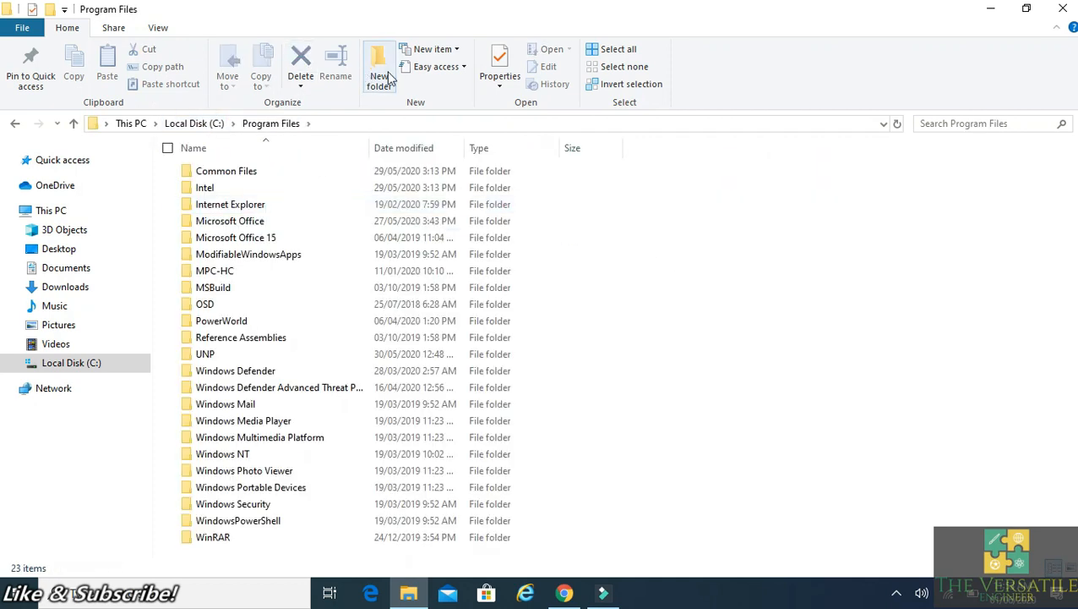
{"action": "mouse_move", "coordinate": [379, 66]}
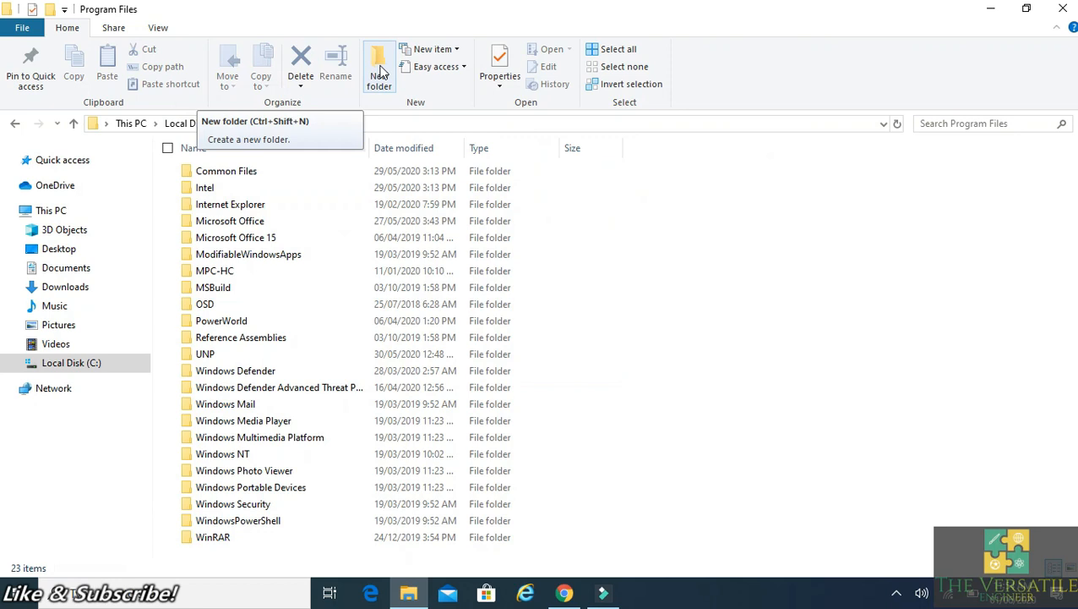
{"action": "left_click", "coordinate": [379, 64]}
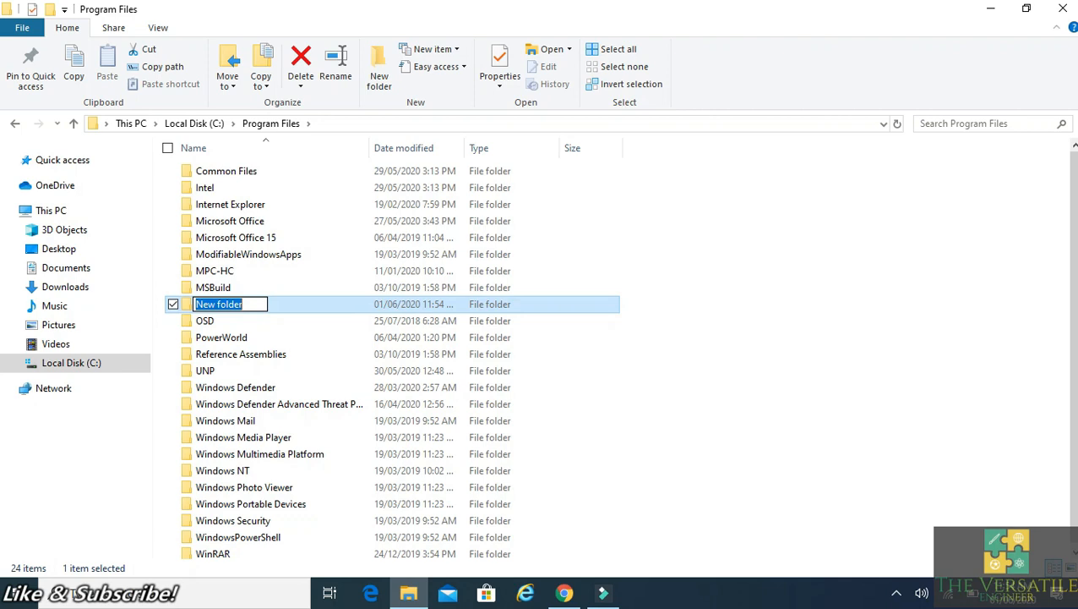
{"action": "type", "text": "versatile e"}
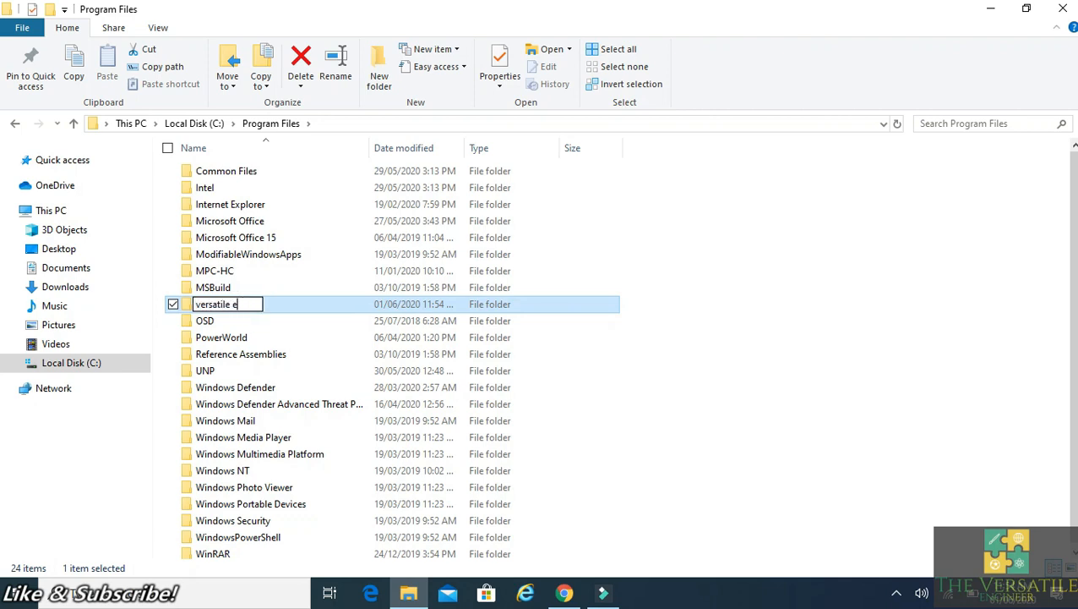
{"action": "type", "text": "ngg"}
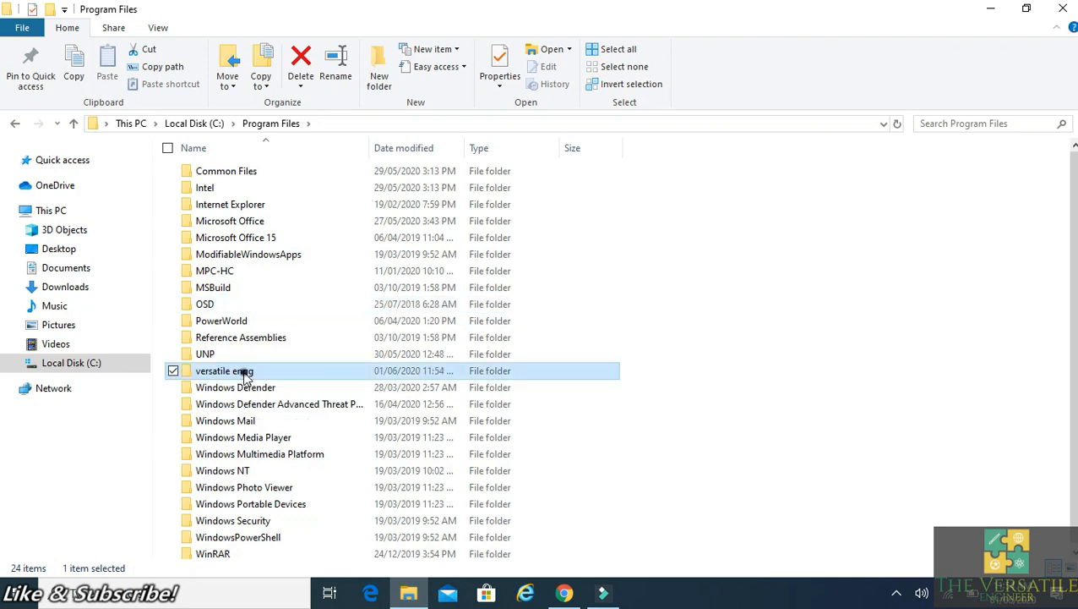
{"action": "left_click", "coordinate": [335, 65]}
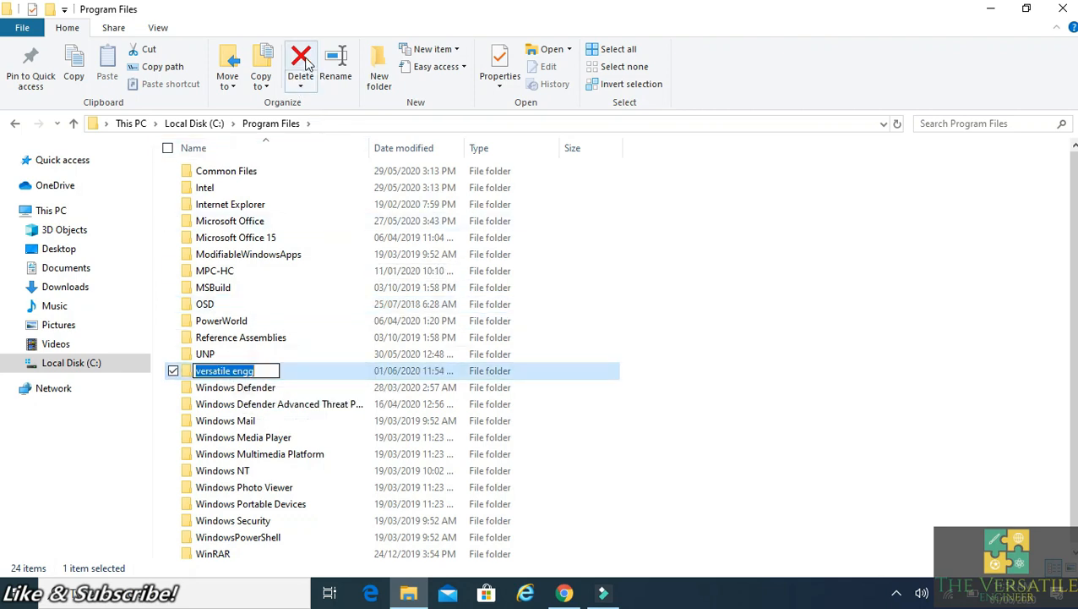
{"action": "left_click", "coordinate": [301, 64]}
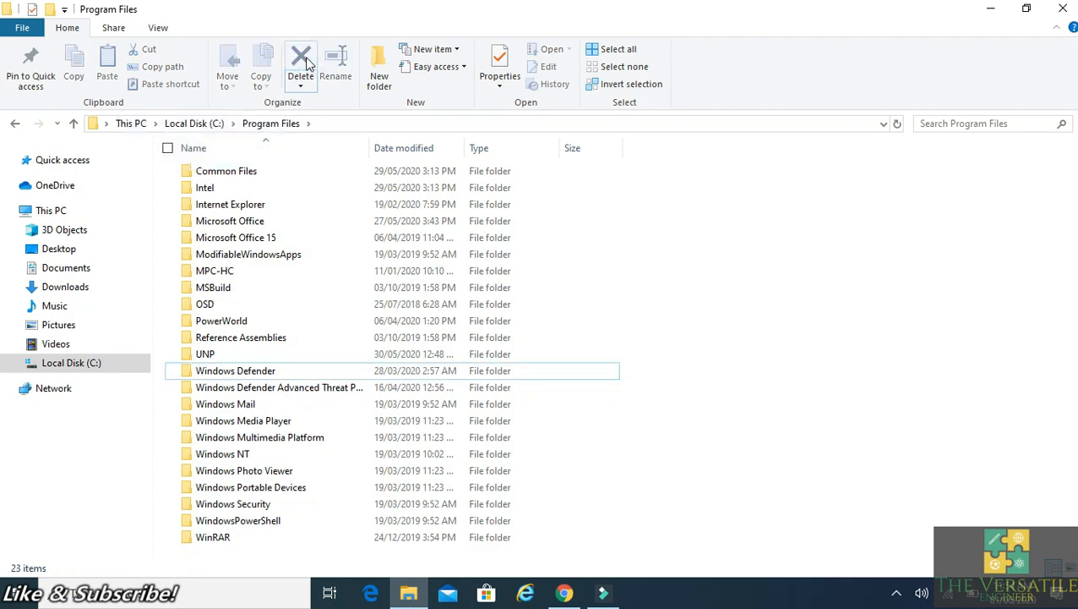